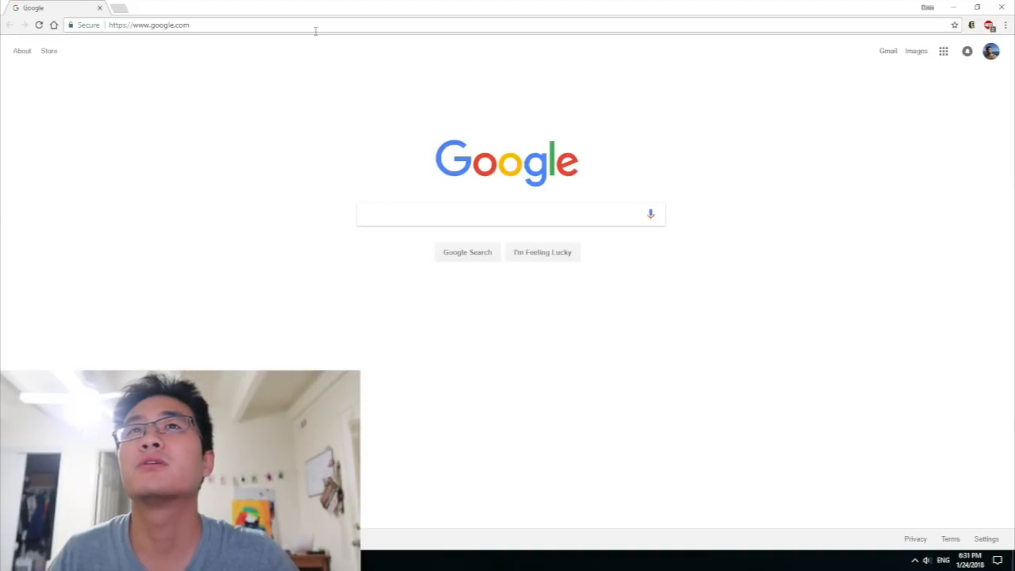
Search Google for the NiceHash calculator and open its profitability calculator page.
{"action": "type", "text": "nicehash.com"}
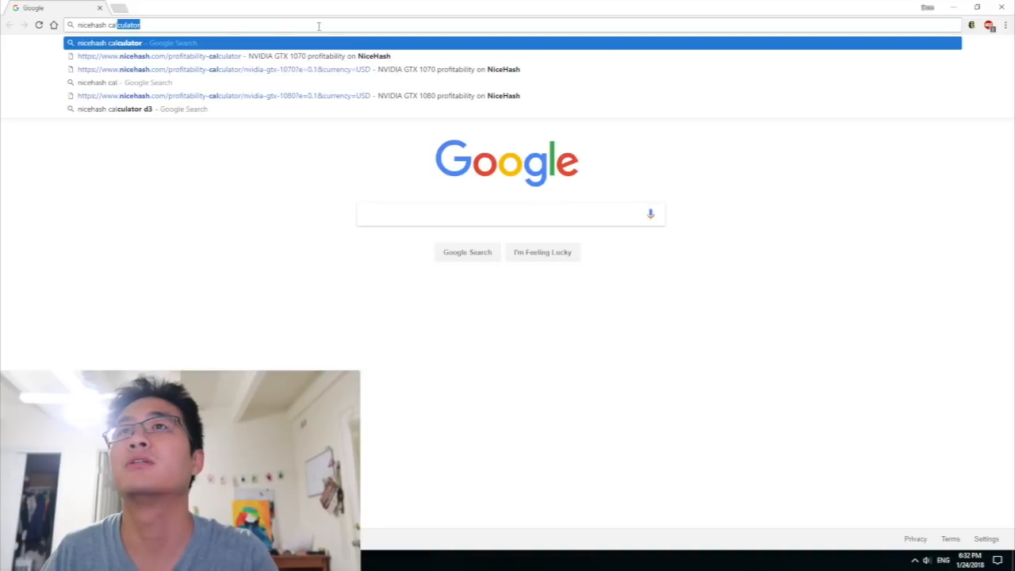
{"action": "key", "text": "Return"}
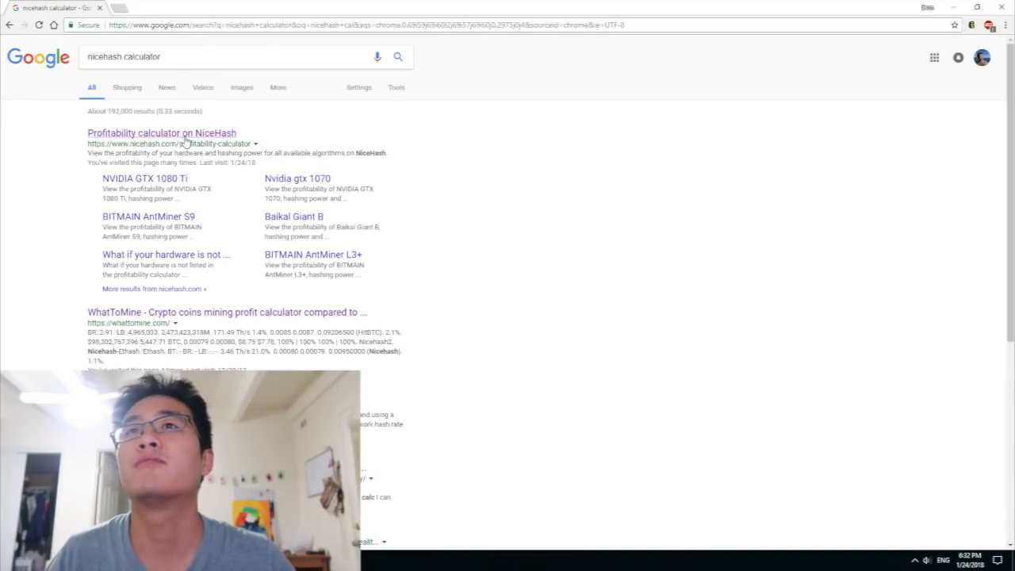
{"action": "left_click", "coordinate": [160, 132]}
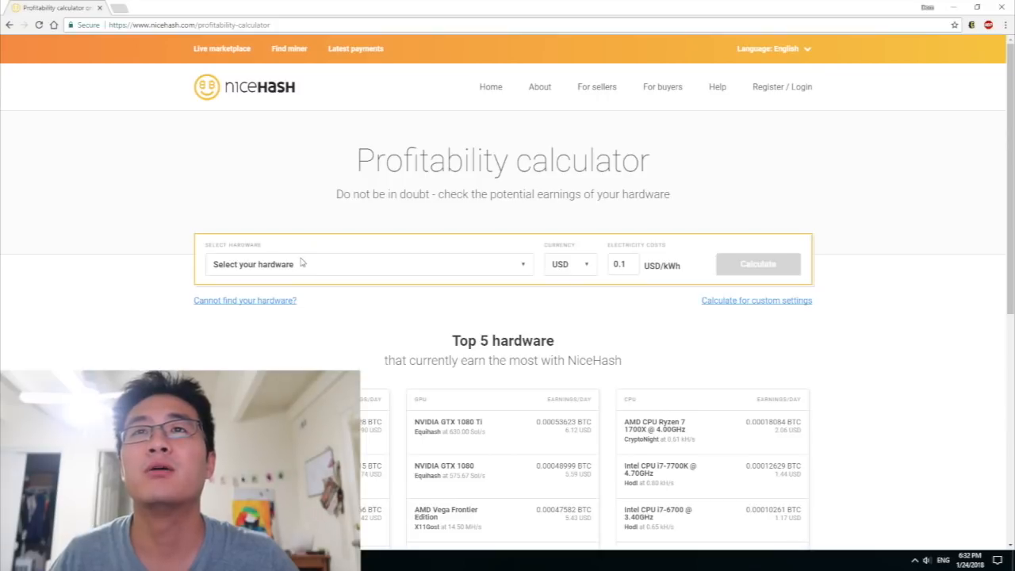
Calculate past earnings for an NVIDIA GTX 1070.
{"action": "left_click", "coordinate": [369, 264]}
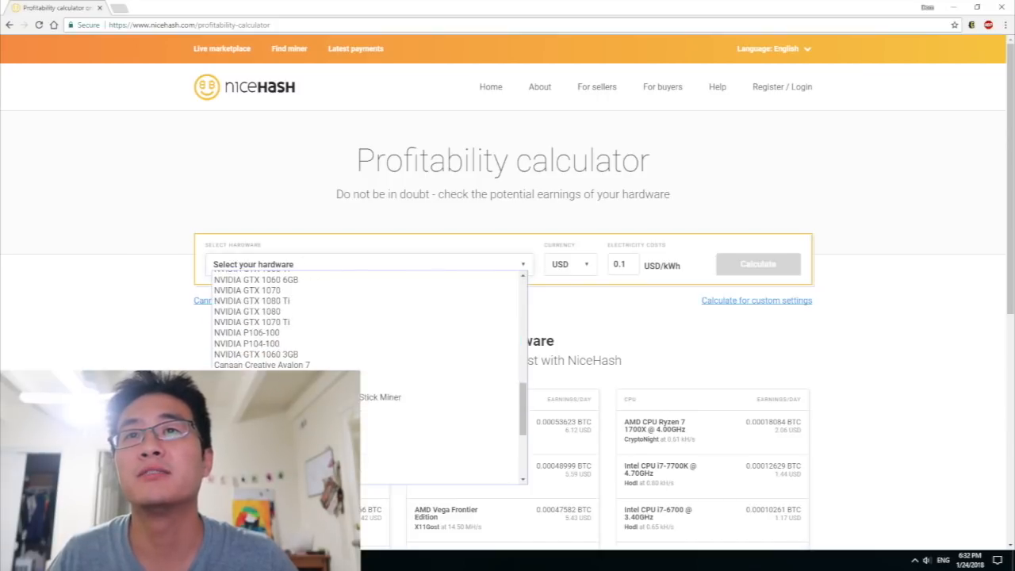
{"action": "left_click", "coordinate": [247, 290]}
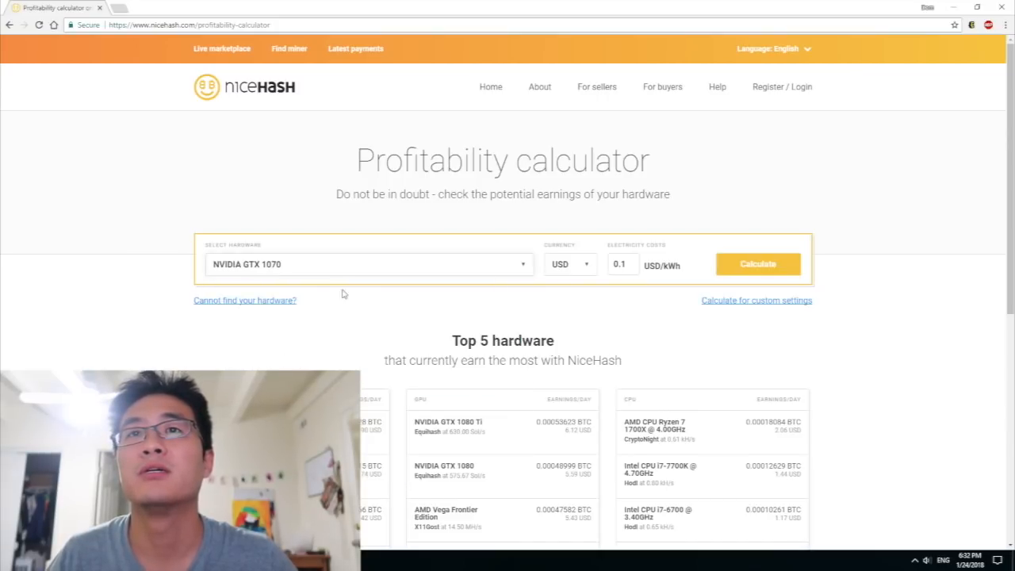
{"action": "left_click", "coordinate": [757, 263]}
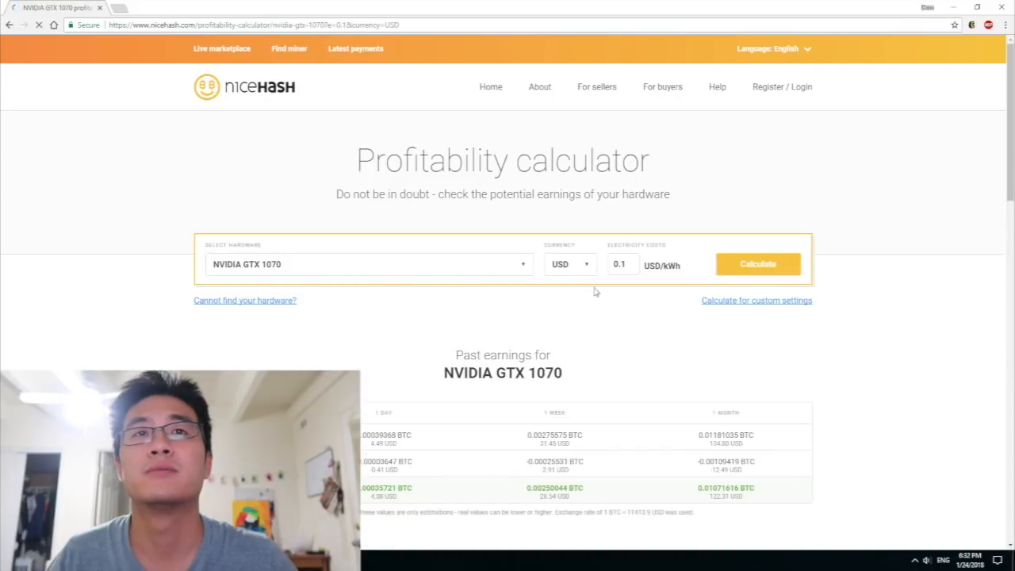
{"action": "scroll", "scroll_direction": "down", "scroll_amount": 3}
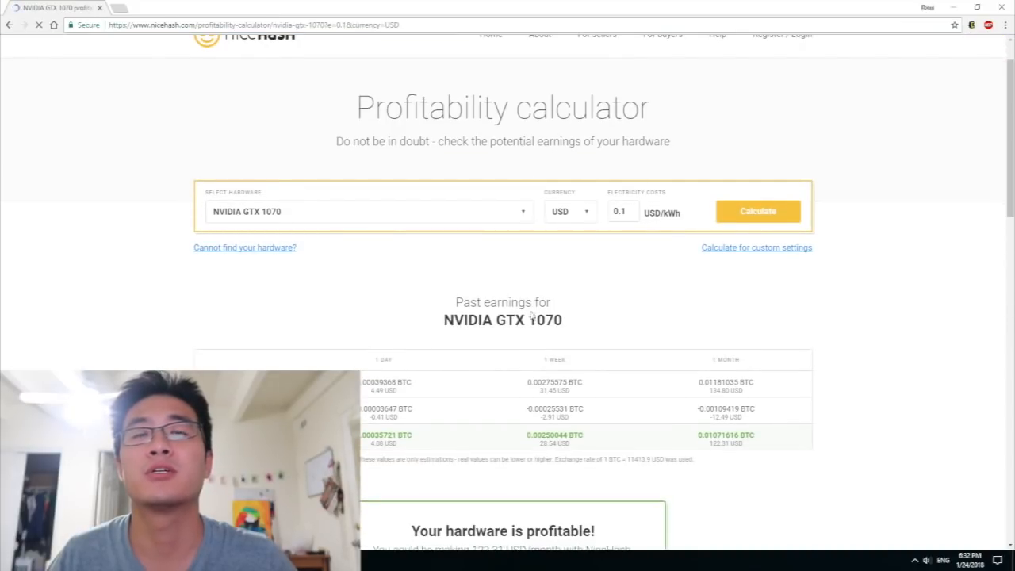
{"action": "scroll", "scroll_direction": "down", "scroll_amount": 3}
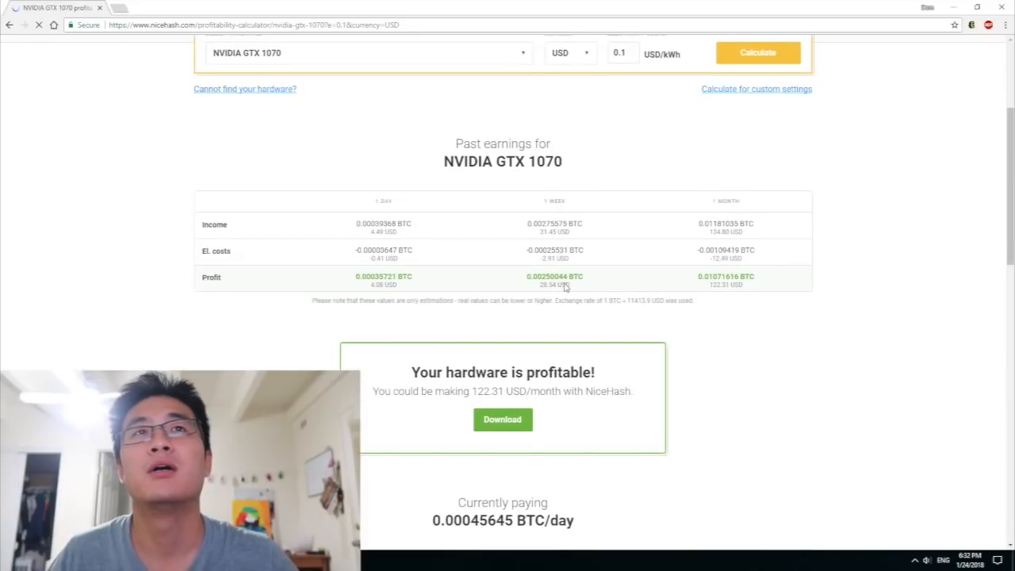
{"action": "scroll", "scroll_direction": "down", "scroll_amount": 3}
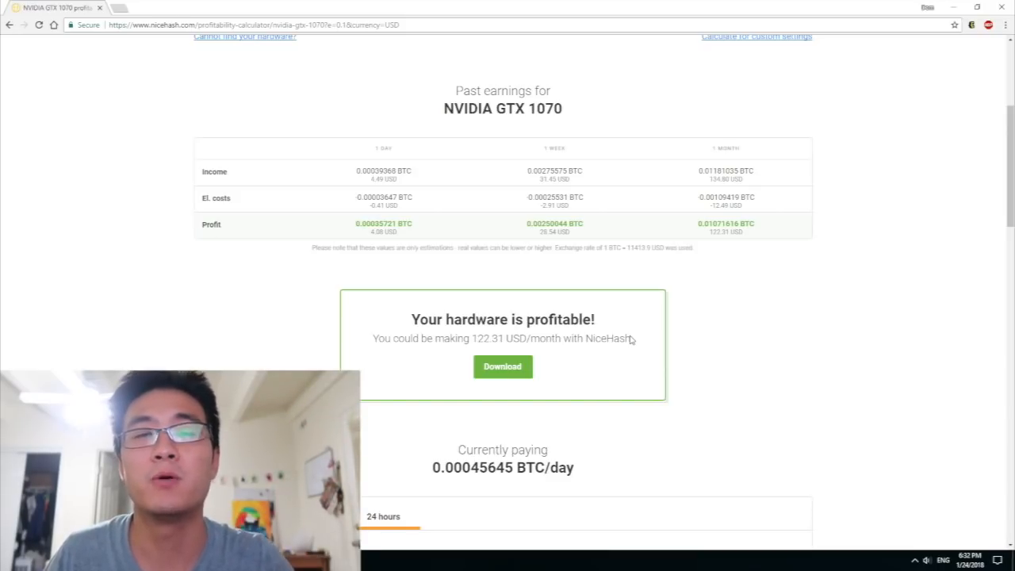
{"action": "mouse_move", "coordinate": [622, 339]}
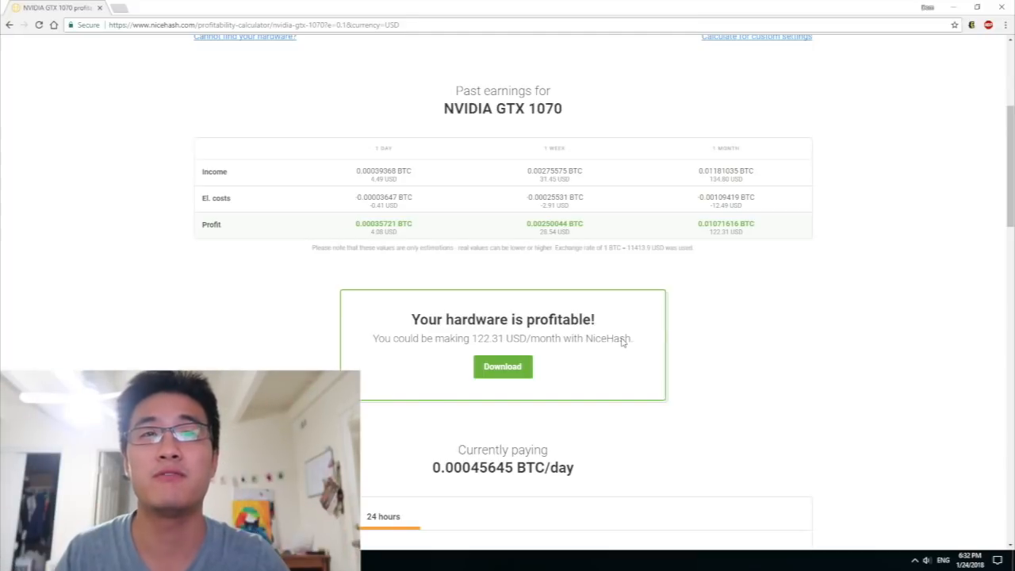
{"action": "scroll", "scroll_direction": "down", "scroll_amount": 3}
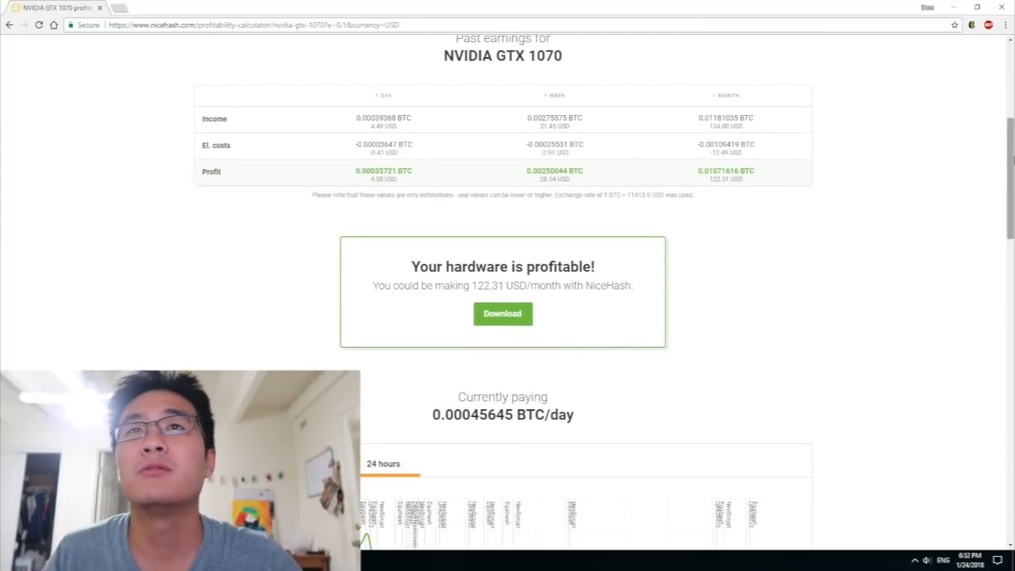
Scroll through the GTX 1070 results to the payout and most profitable algorithms charts.
{"action": "scroll", "scroll_direction": "down", "scroll_amount": 3}
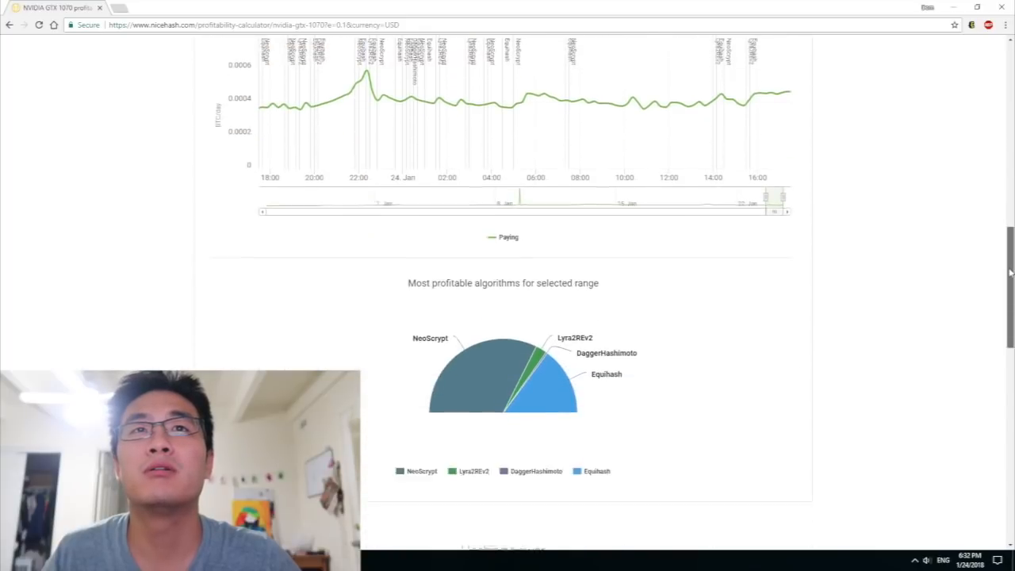
{"action": "scroll", "scroll_direction": "up", "scroll_amount": 3}
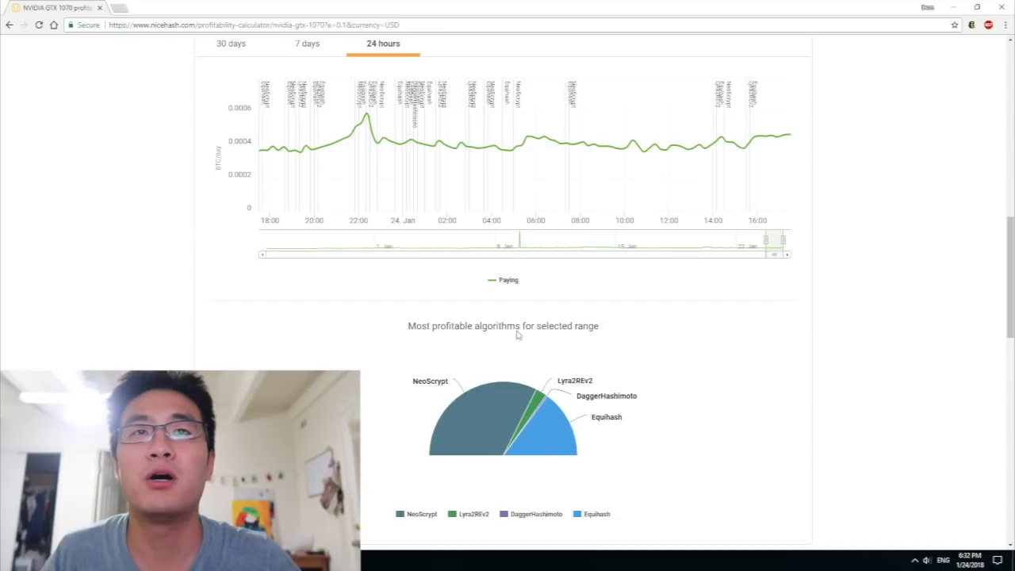
{"action": "mouse_move", "coordinate": [367, 119]}
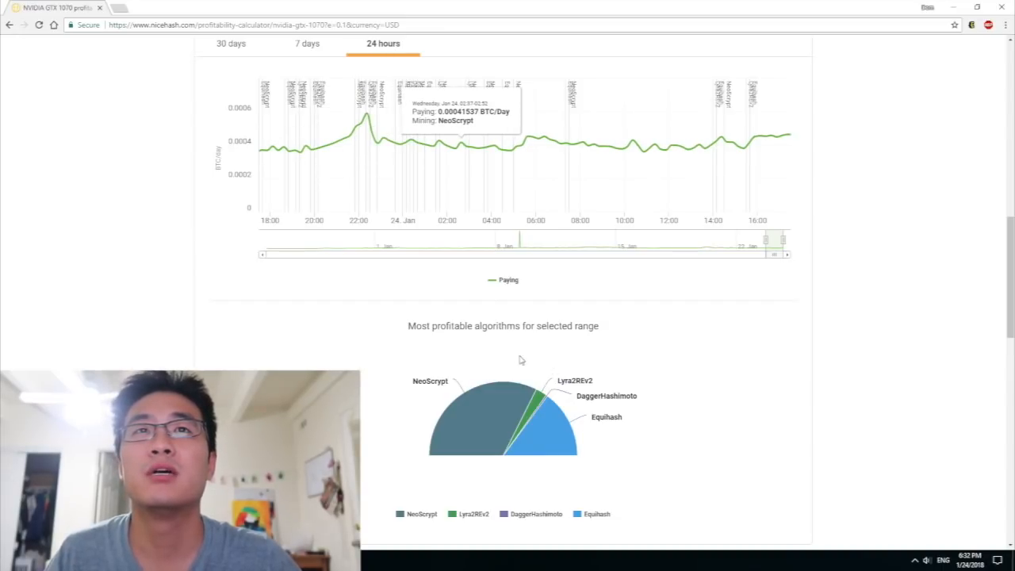
{"action": "mouse_move", "coordinate": [594, 374]}
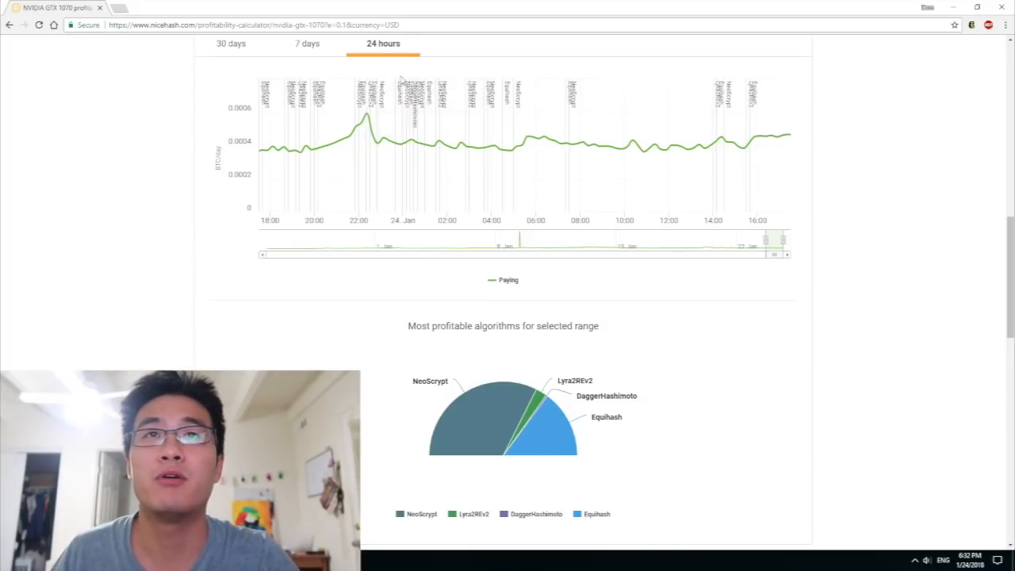
{"action": "mouse_move", "coordinate": [515, 143]}
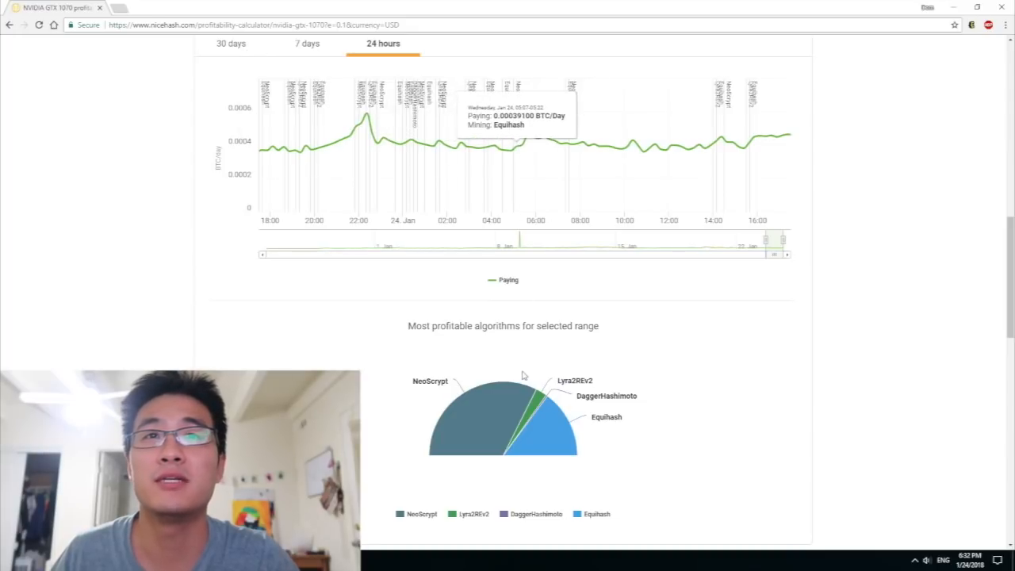
{"action": "mouse_move", "coordinate": [517, 432]}
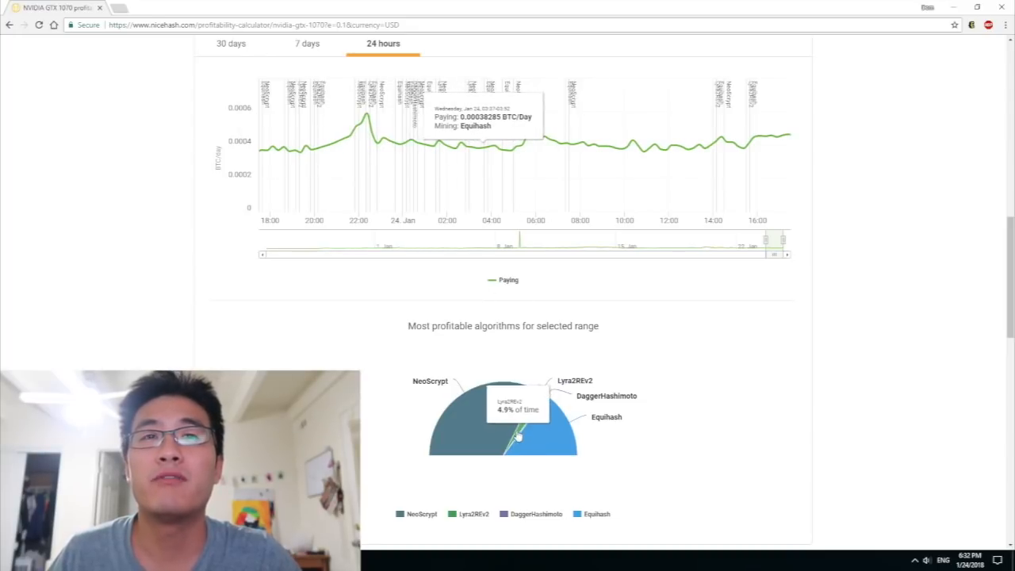
{"action": "mouse_move", "coordinate": [495, 391]}
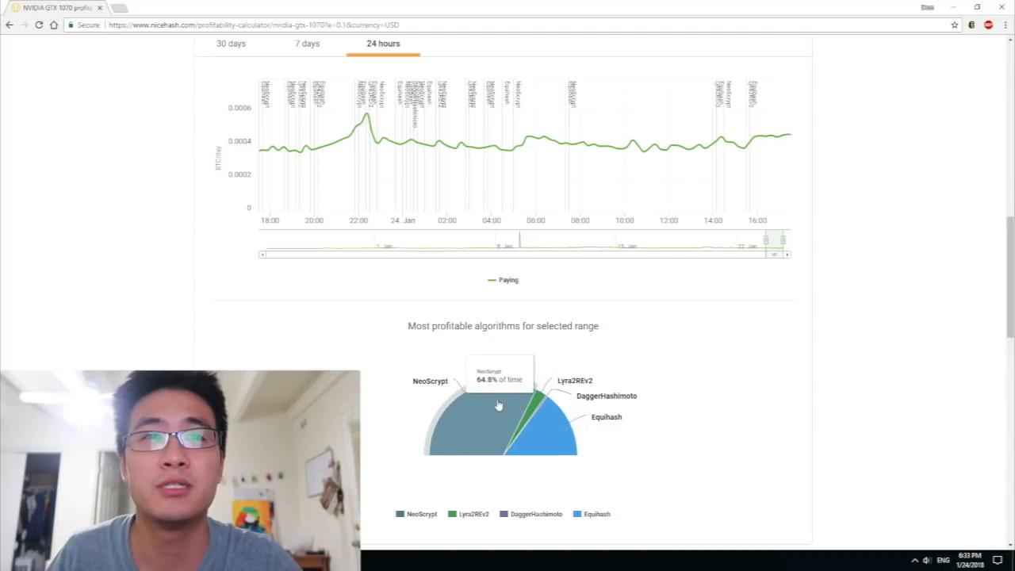
{"action": "mouse_move", "coordinate": [597, 395]}
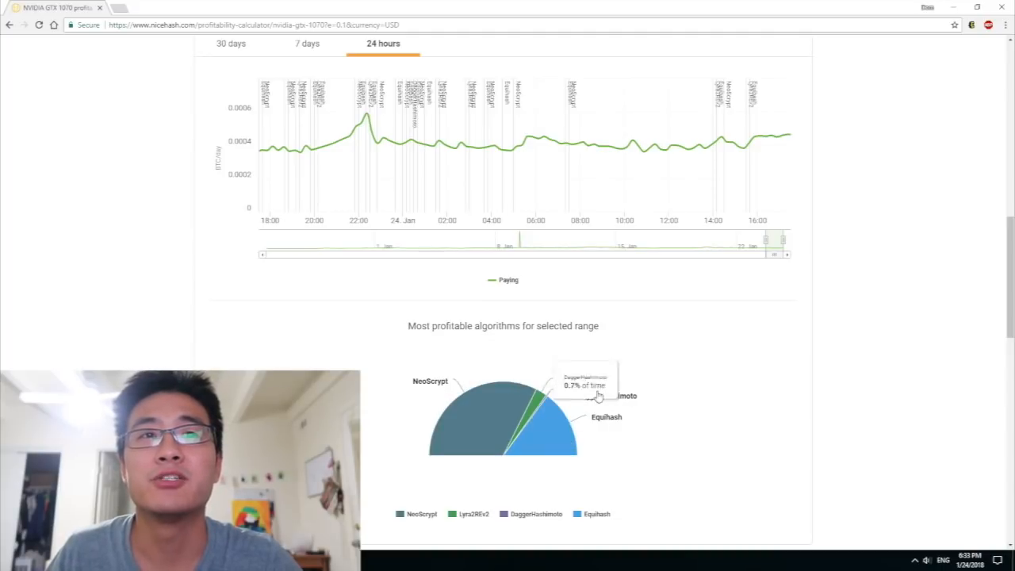
{"action": "mouse_move", "coordinate": [491, 408]}
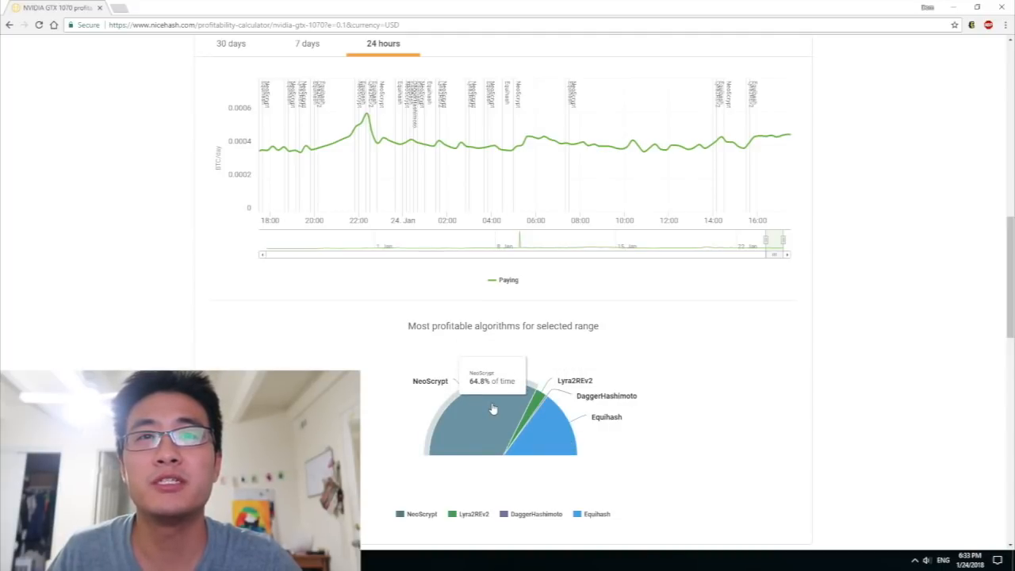
{"action": "mouse_move", "coordinate": [601, 454]}
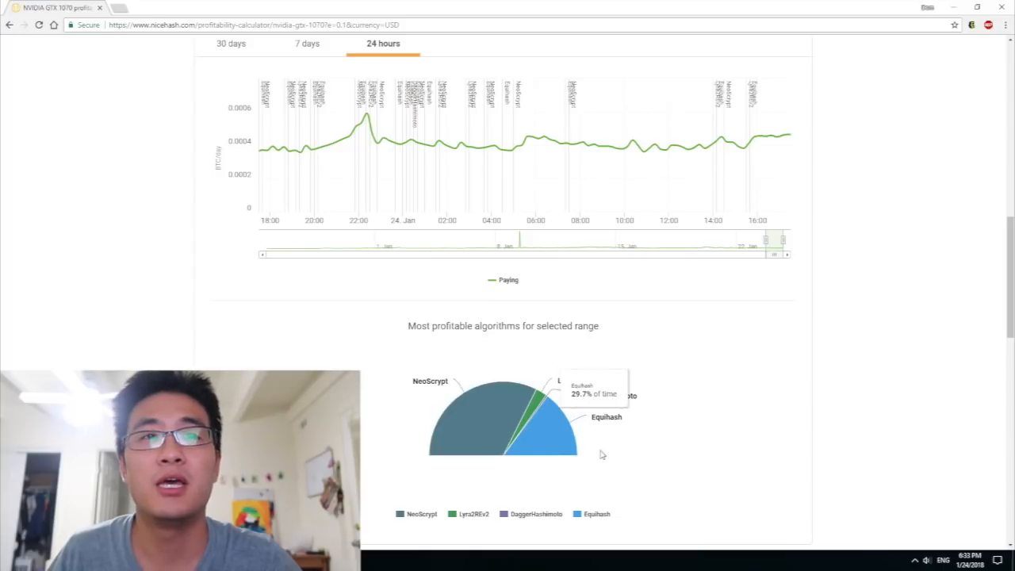
{"action": "mouse_move", "coordinate": [573, 436]}
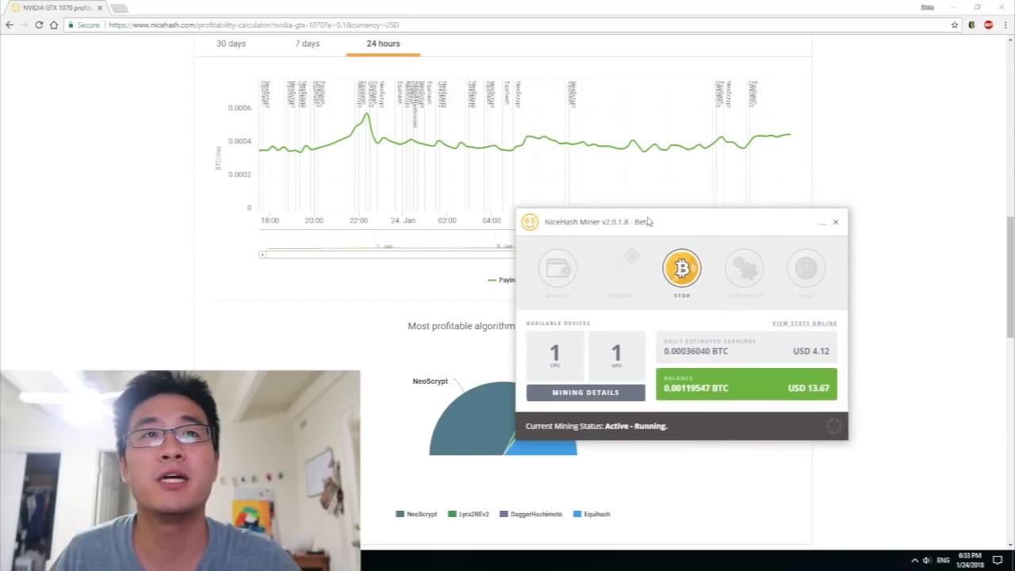
Stop the miner and expand the GTX 1070's algorithm settings in Hardware Details.
{"action": "left_click", "coordinate": [682, 268]}
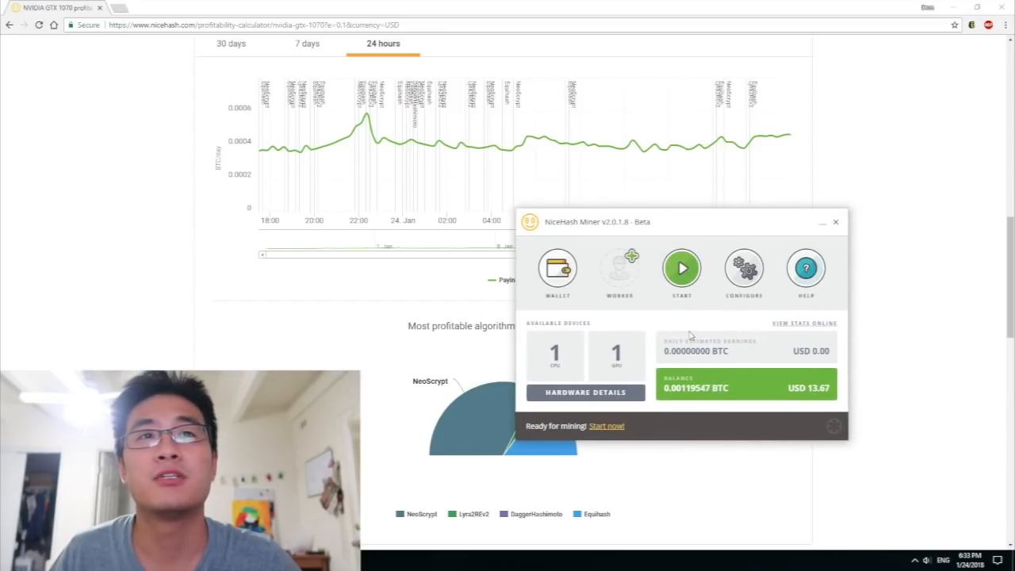
{"action": "left_click", "coordinate": [586, 392]}
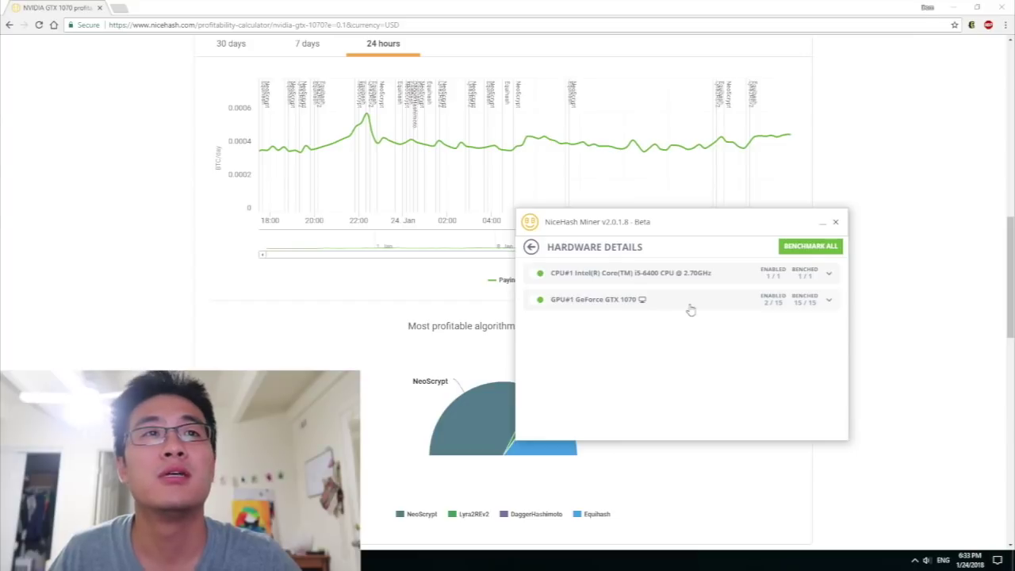
{"action": "left_click", "coordinate": [828, 299]}
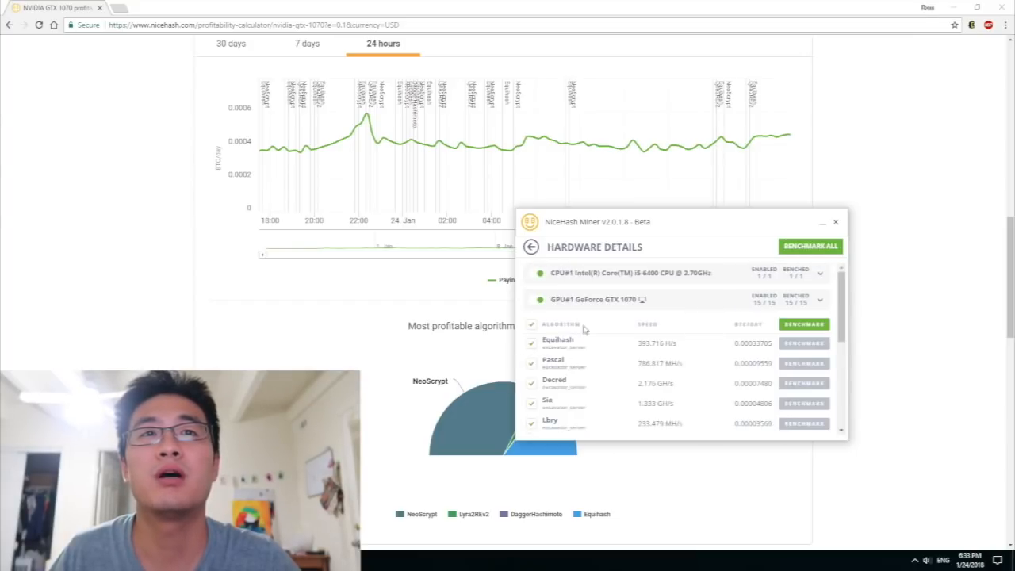
Uncheck Pascal, Lbry and the other algorithms, keeping Equihash and NeoScrypt.
{"action": "scroll", "scroll_direction": "down", "scroll_amount": 3}
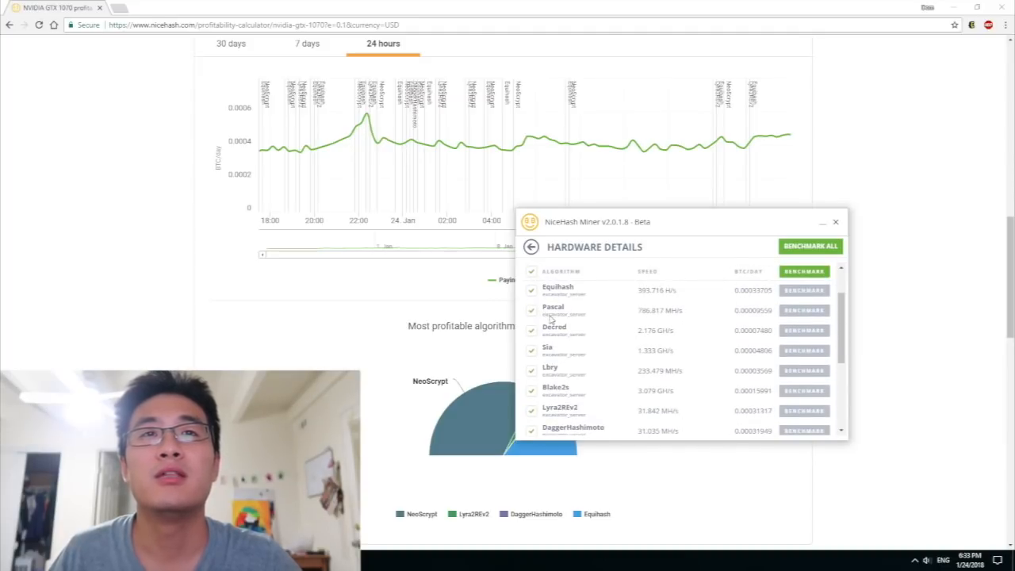
{"action": "left_click", "coordinate": [531, 271]}
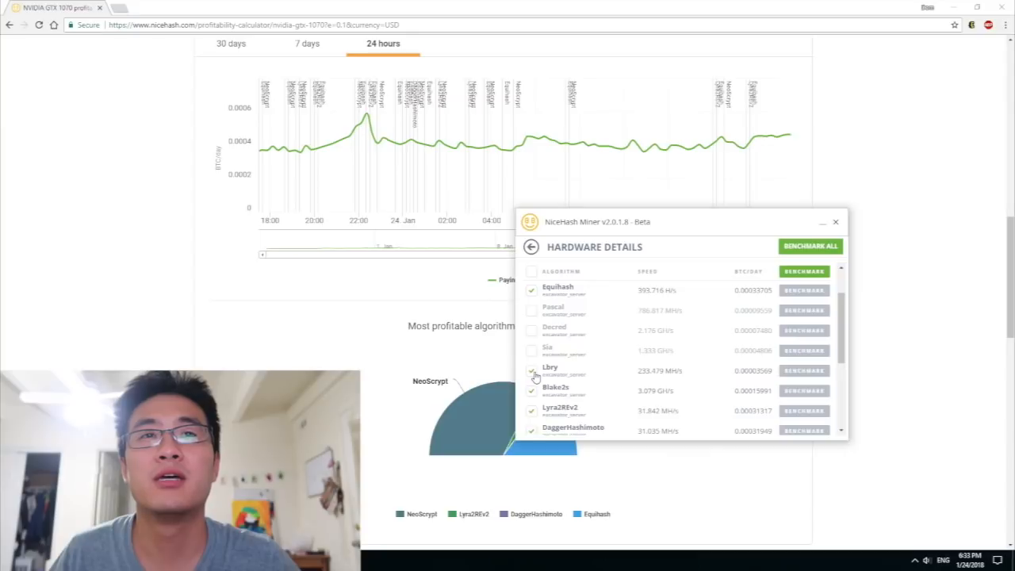
{"action": "left_click", "coordinate": [531, 370]}
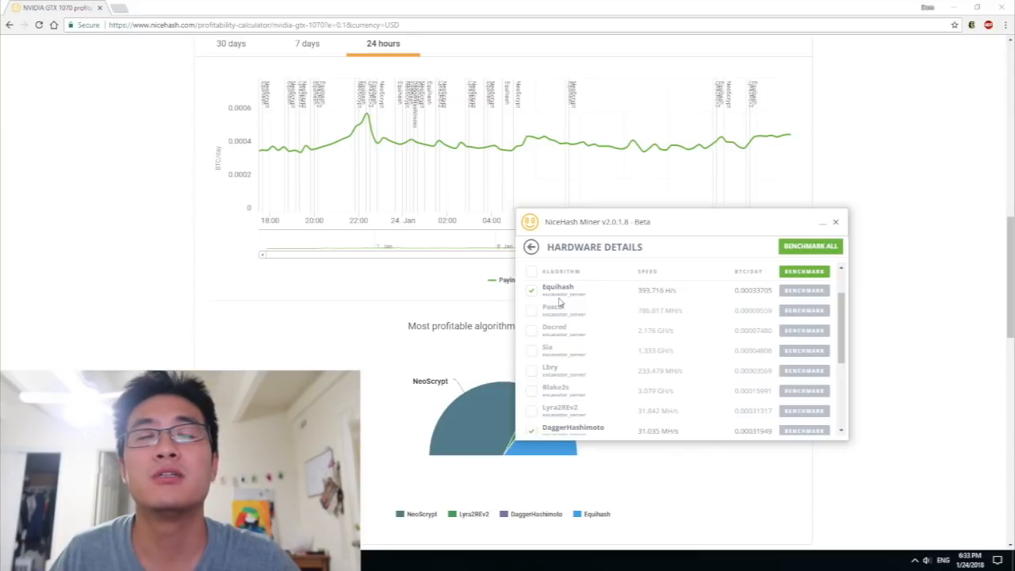
{"action": "scroll", "scroll_direction": "down", "scroll_amount": 3}
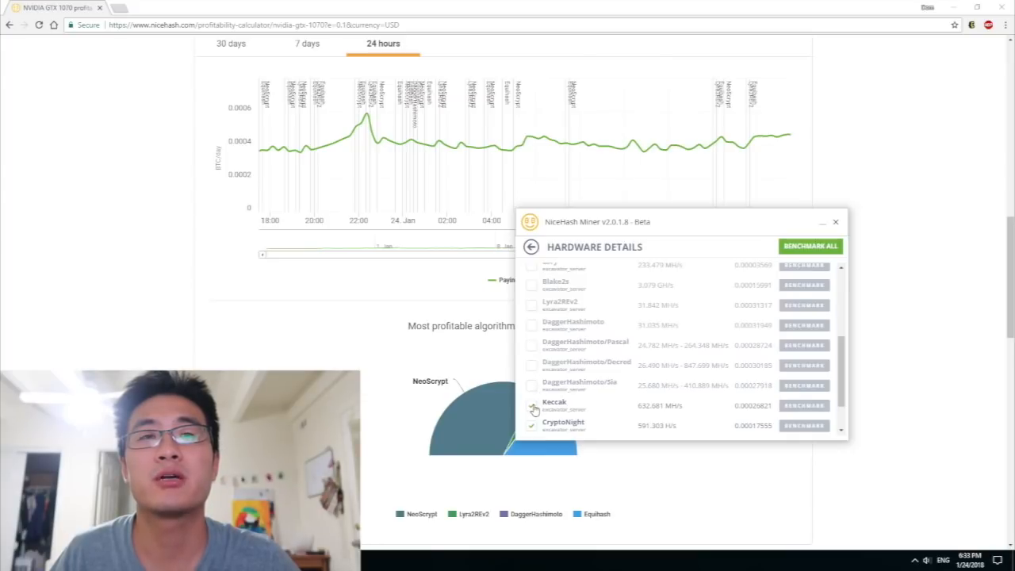
{"action": "scroll", "scroll_direction": "down", "scroll_amount": 3}
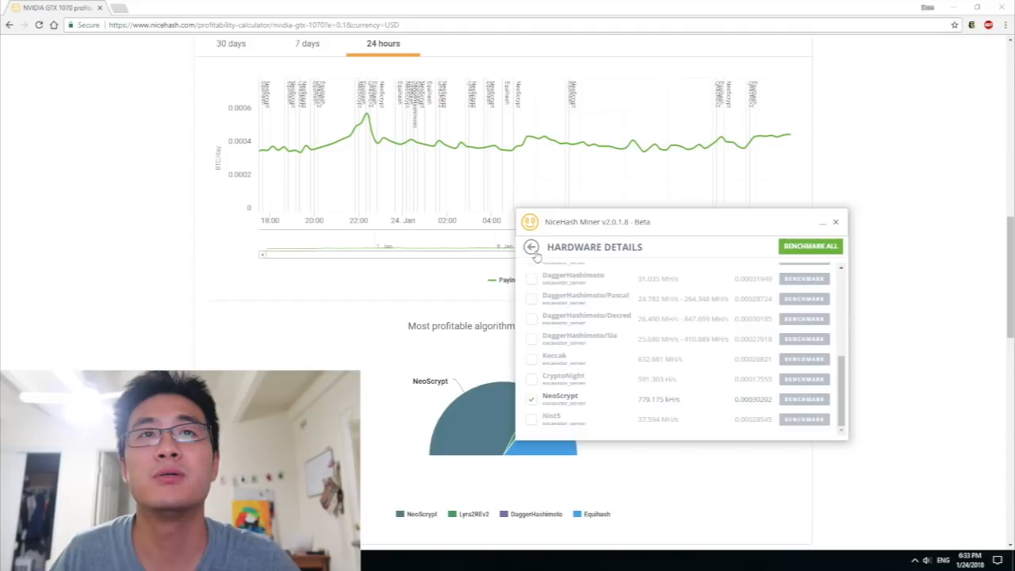
Re-expand the GTX 1070 row to verify 2 of 15 algorithms enabled, then return to the dashboard.
{"action": "left_click", "coordinate": [531, 246]}
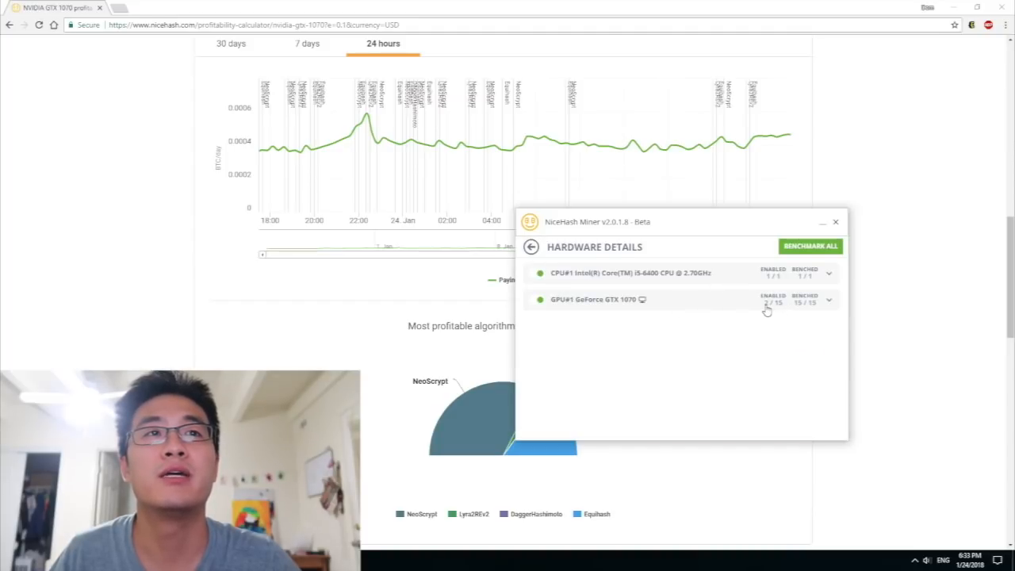
{"action": "left_click", "coordinate": [828, 300]}
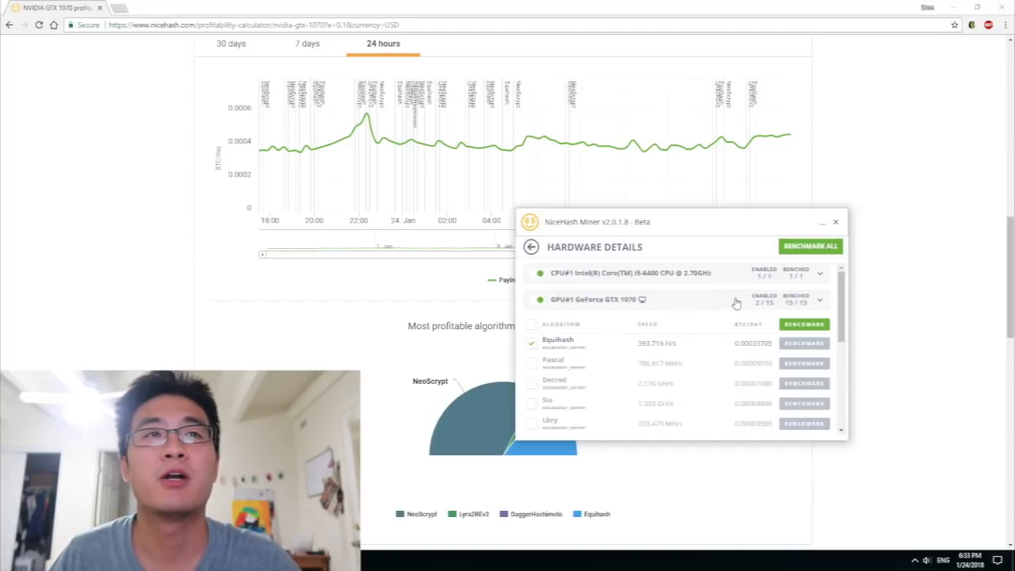
{"action": "left_click", "coordinate": [820, 300]}
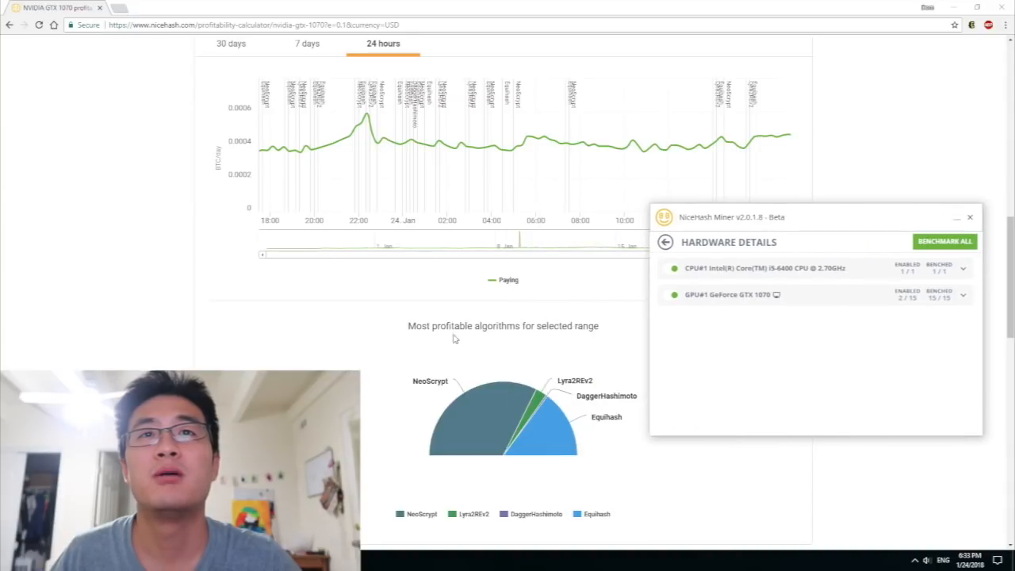
{"action": "mouse_move", "coordinate": [854, 303]}
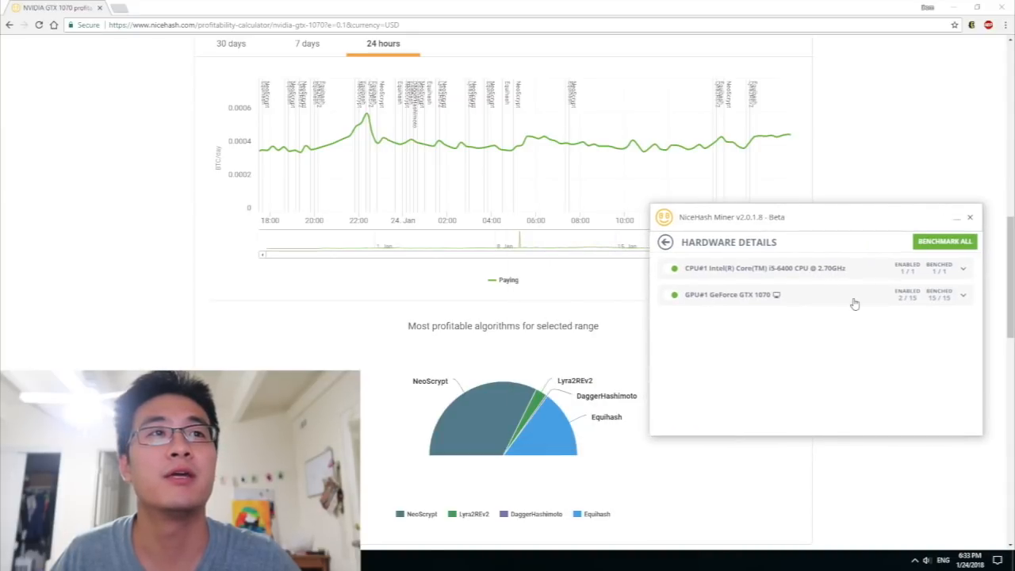
{"action": "left_click", "coordinate": [665, 241]}
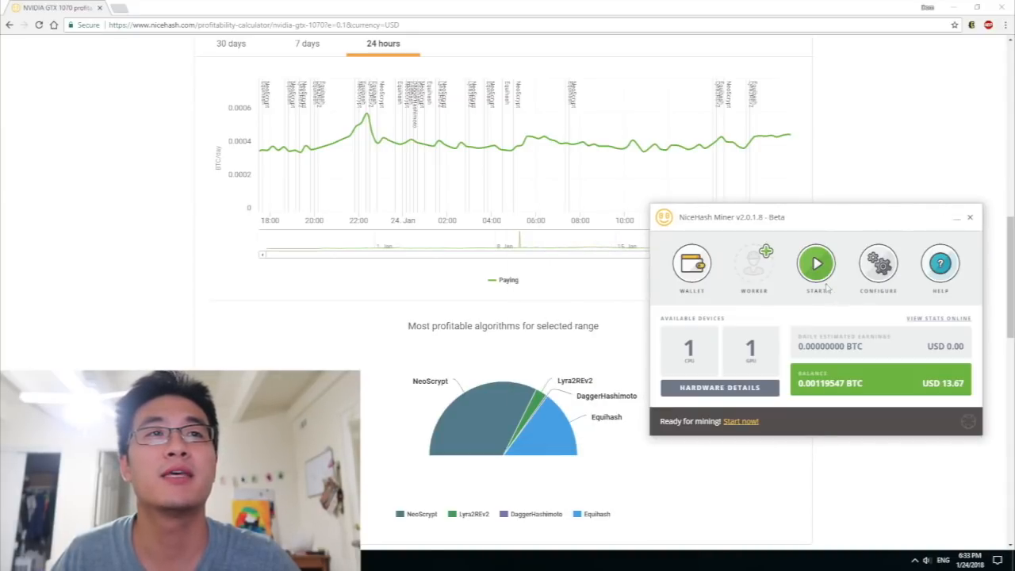
Start mining, note about 4.31 USD daily earnings, and view Mining Details per device.
{"action": "left_click", "coordinate": [816, 263]}
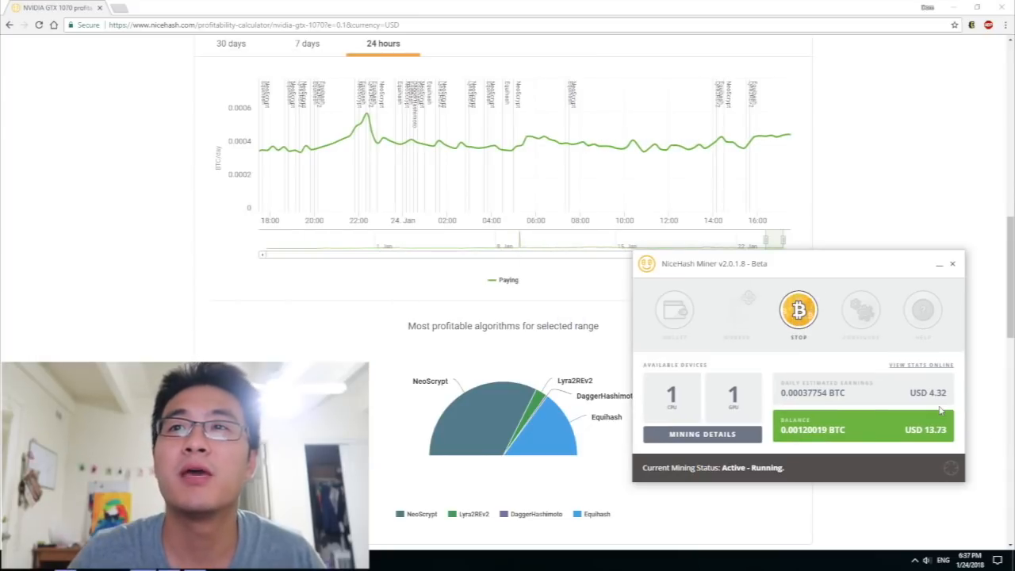
{"action": "mouse_move", "coordinate": [797, 398]}
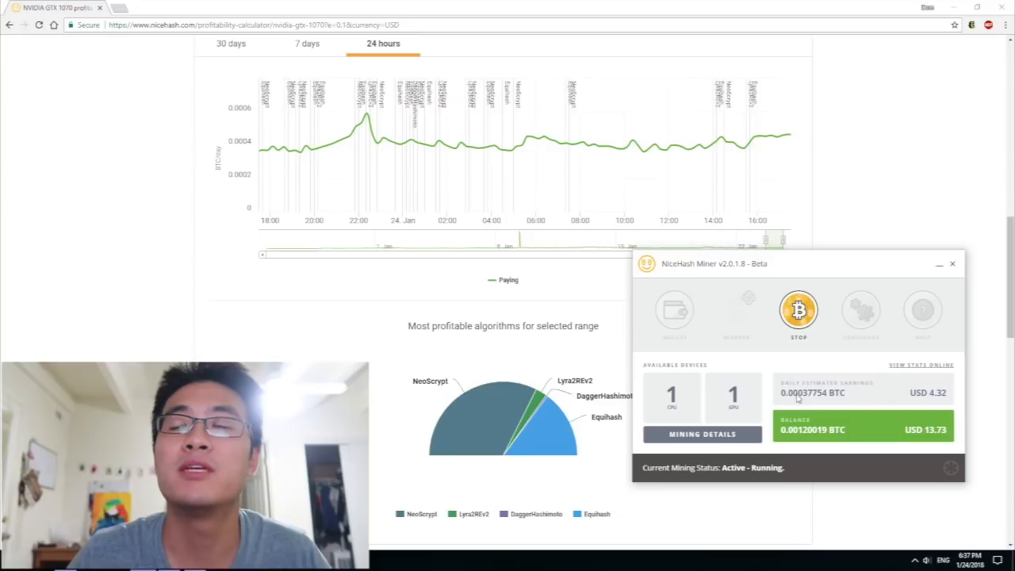
{"action": "mouse_move", "coordinate": [817, 404]}
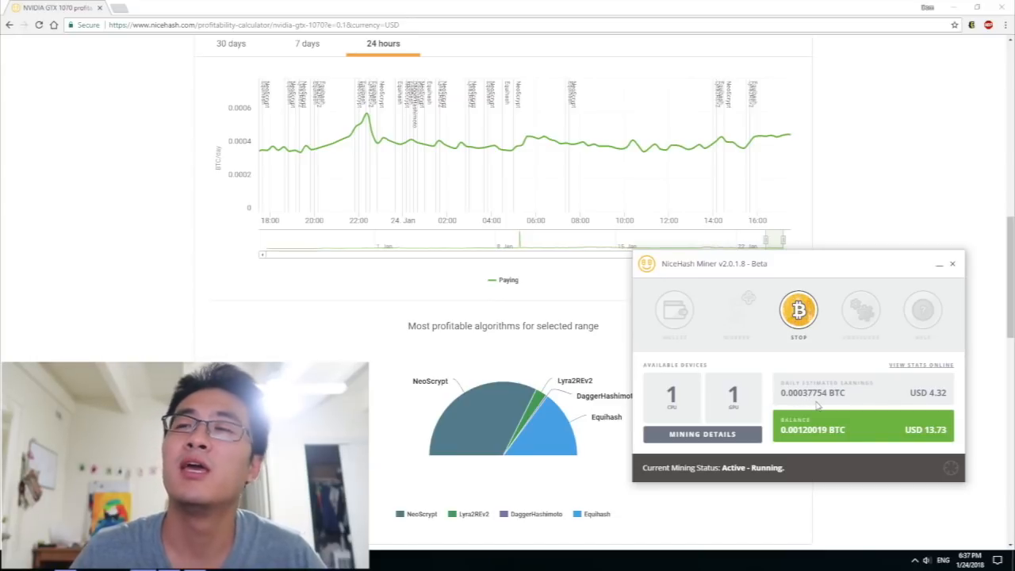
{"action": "mouse_move", "coordinate": [938, 405]}
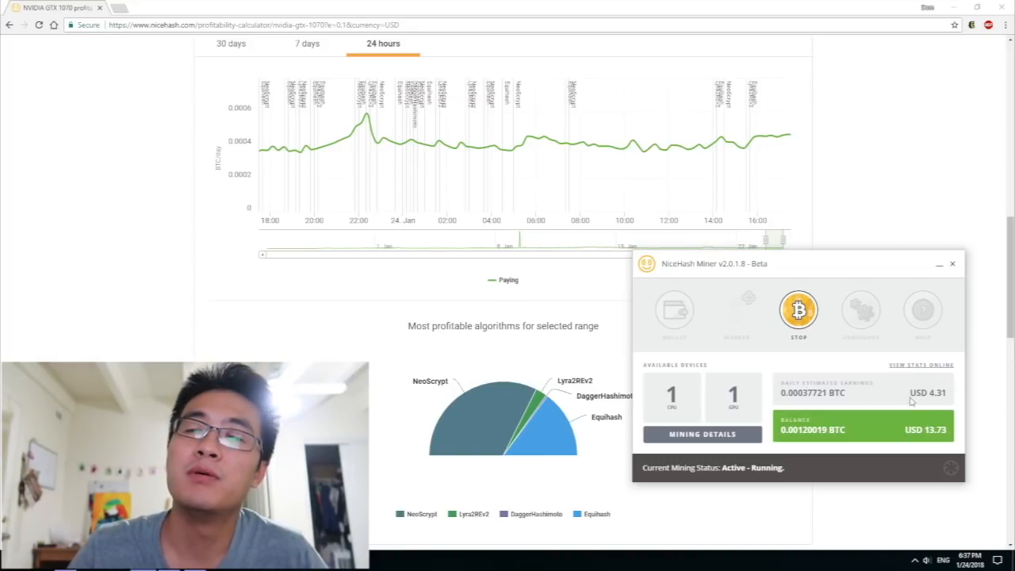
{"action": "mouse_move", "coordinate": [808, 365]}
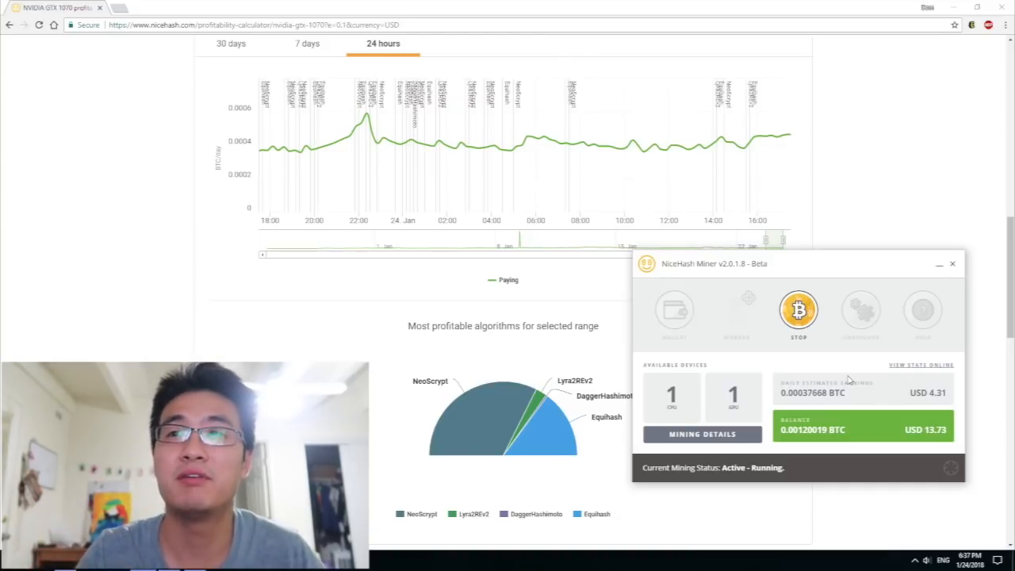
{"action": "mouse_move", "coordinate": [699, 414]}
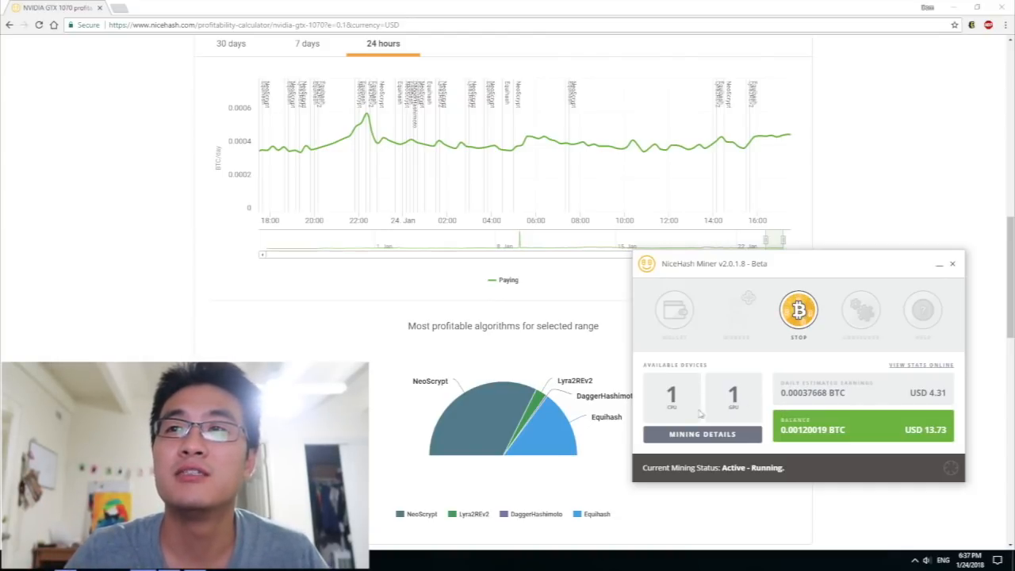
{"action": "left_click", "coordinate": [702, 434]}
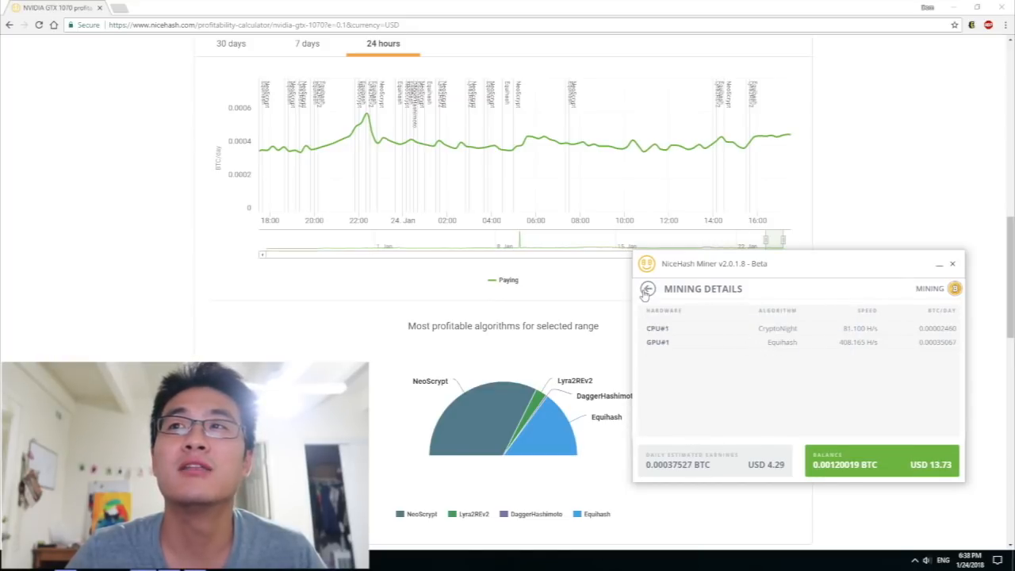
{"action": "scroll", "scroll_direction": "up", "scroll_amount": 3}
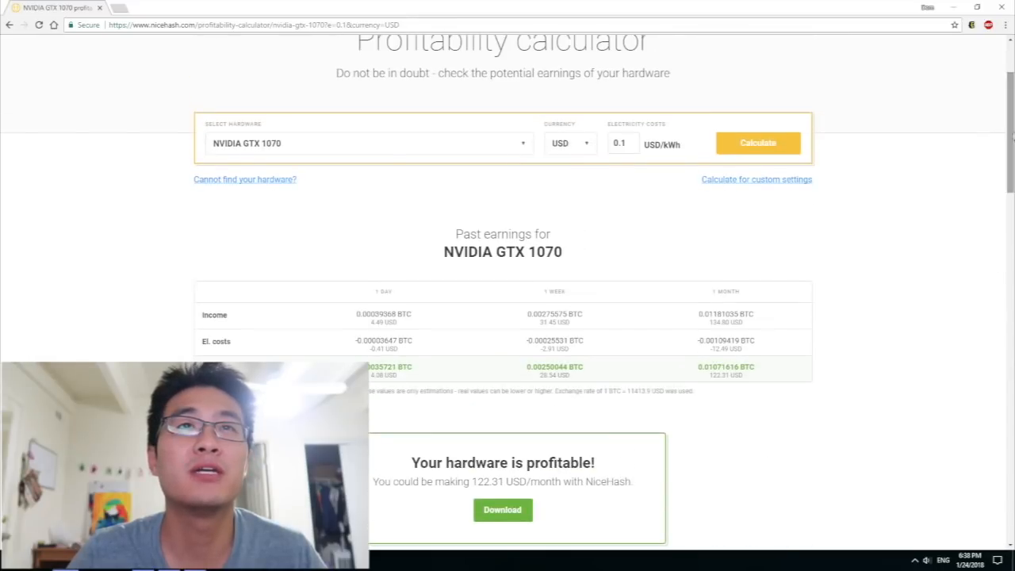
{"action": "mouse_move", "coordinate": [253, 126]}
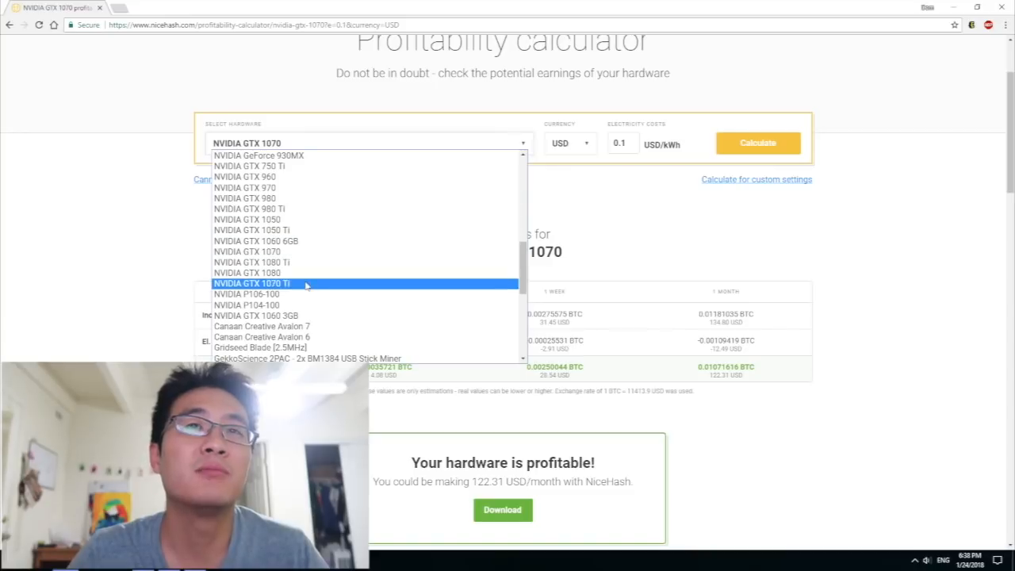
Calculate NVIDIA GTX 1080 earnings and scroll to its per-algorithm hashing power.
{"action": "left_click", "coordinate": [246, 272]}
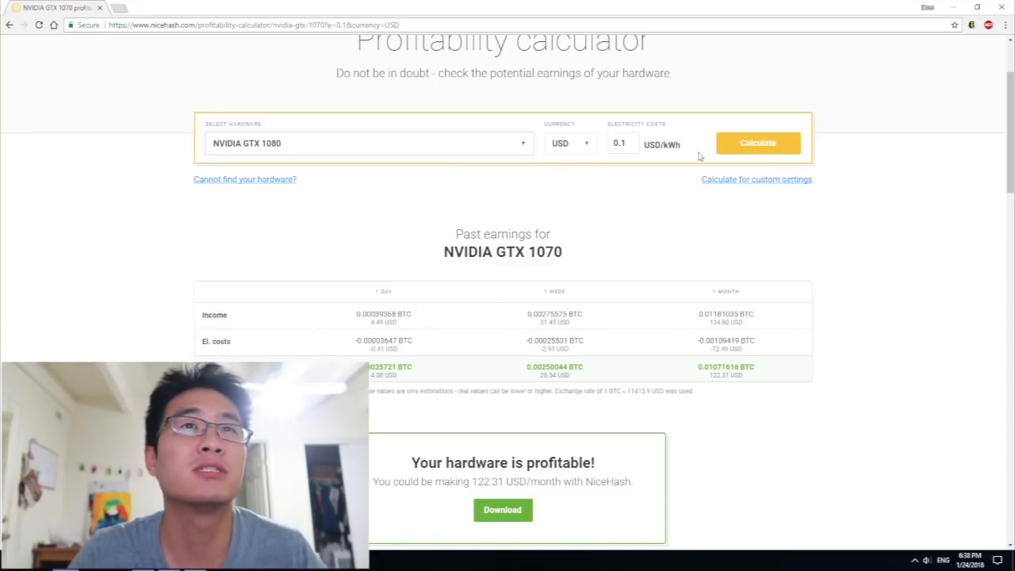
{"action": "left_click", "coordinate": [758, 143]}
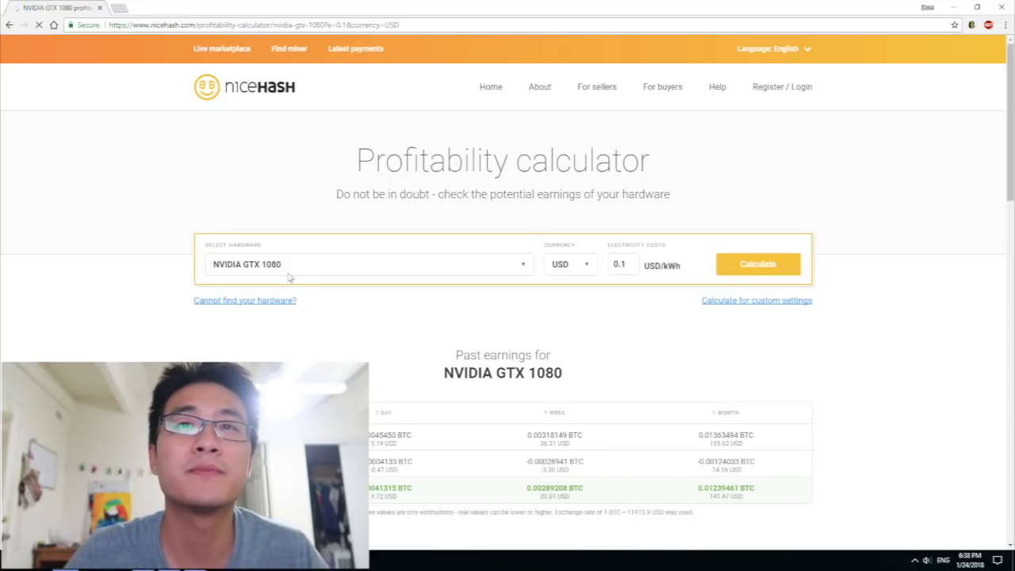
{"action": "scroll", "scroll_direction": "down", "scroll_amount": 3}
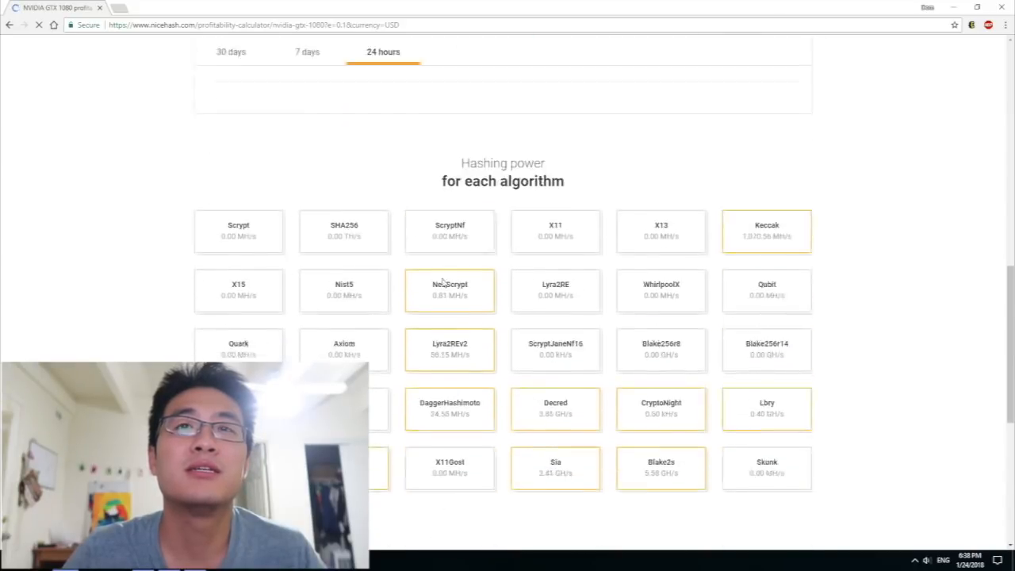
{"action": "scroll", "scroll_direction": "up", "scroll_amount": 3}
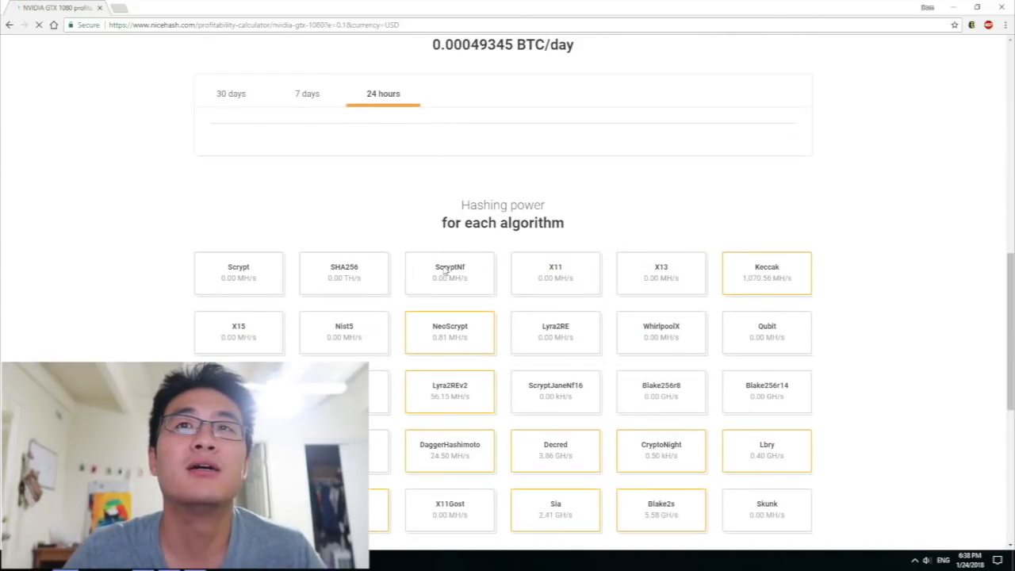
{"action": "scroll", "scroll_direction": "down", "scroll_amount": 3}
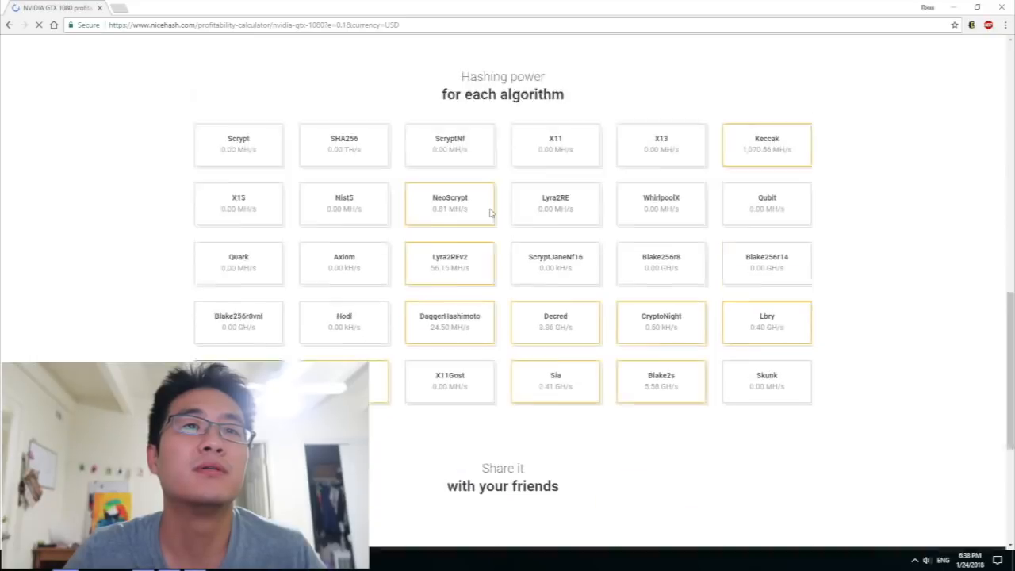